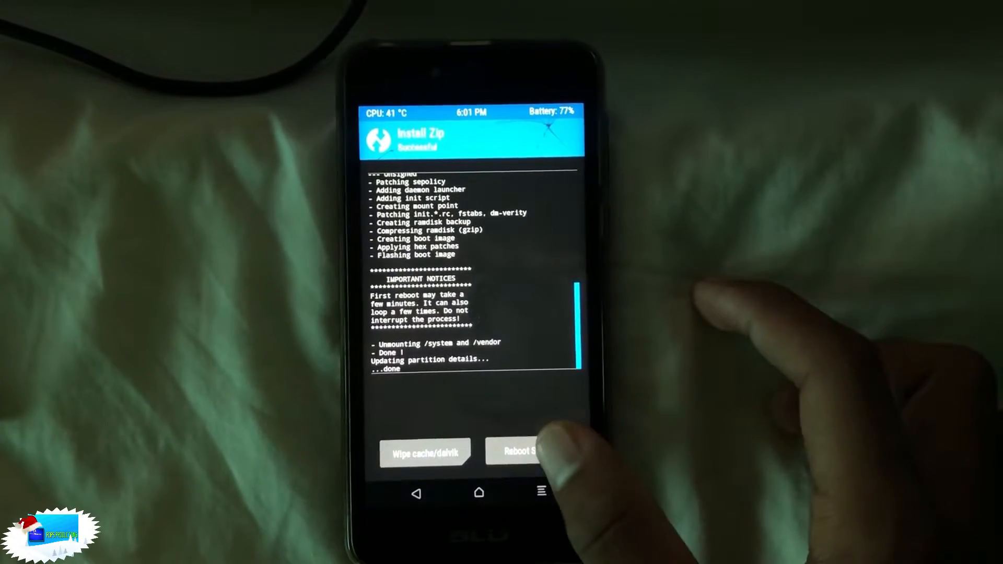
# Reboot to system from the Magisk install success screen, bringing up the TWRP app install offer
pyautogui.click(518, 451)
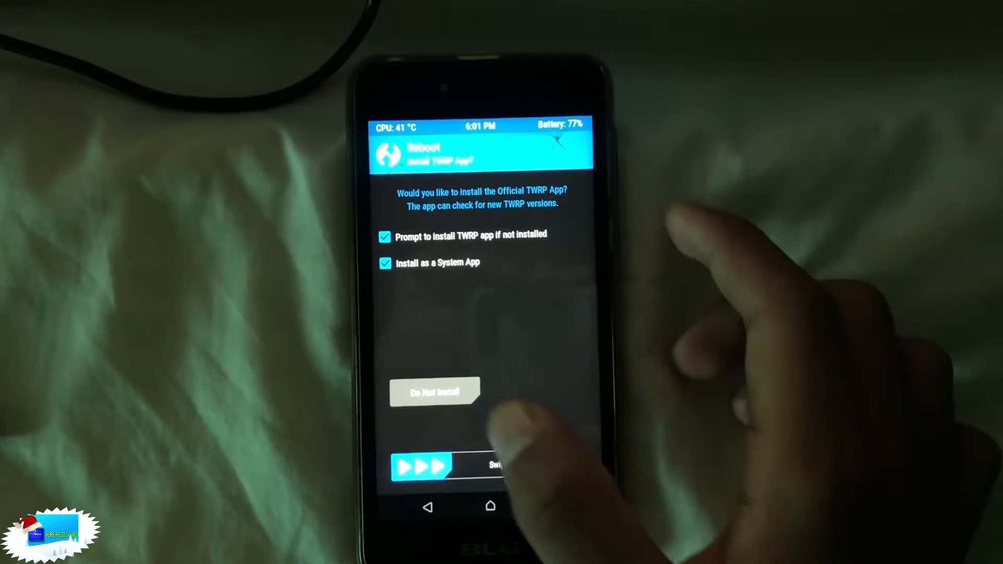